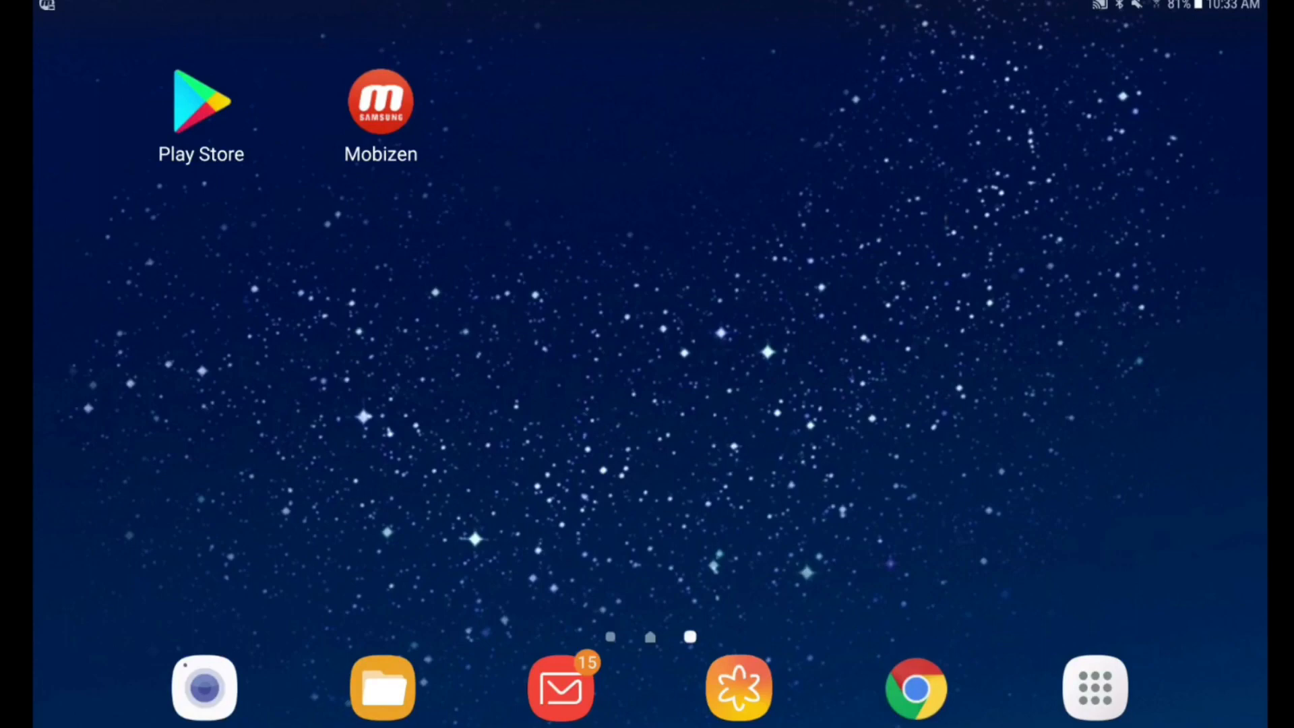
Search the Play Store for 'mobizen' and open the Mobizen Screen Recorder for SAMSUNG listing
{"action": "left_click", "coordinate": [201, 103]}
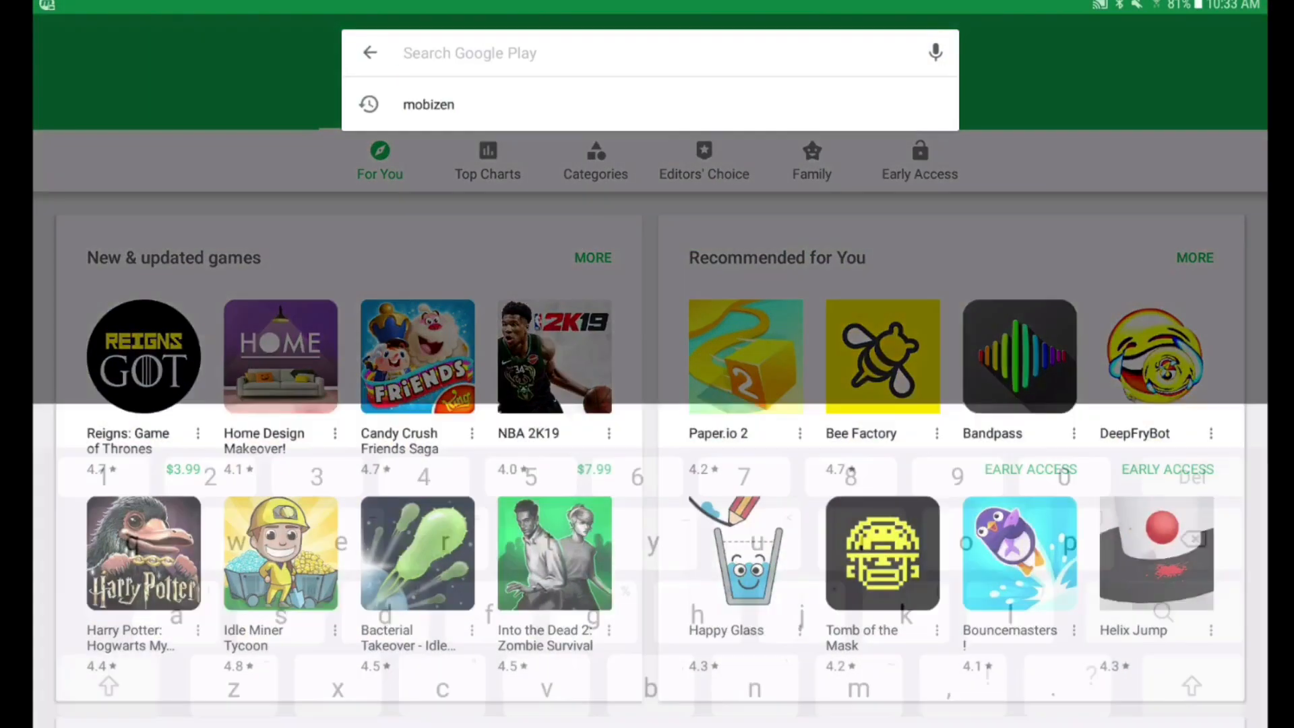
{"action": "left_click", "coordinate": [427, 104]}
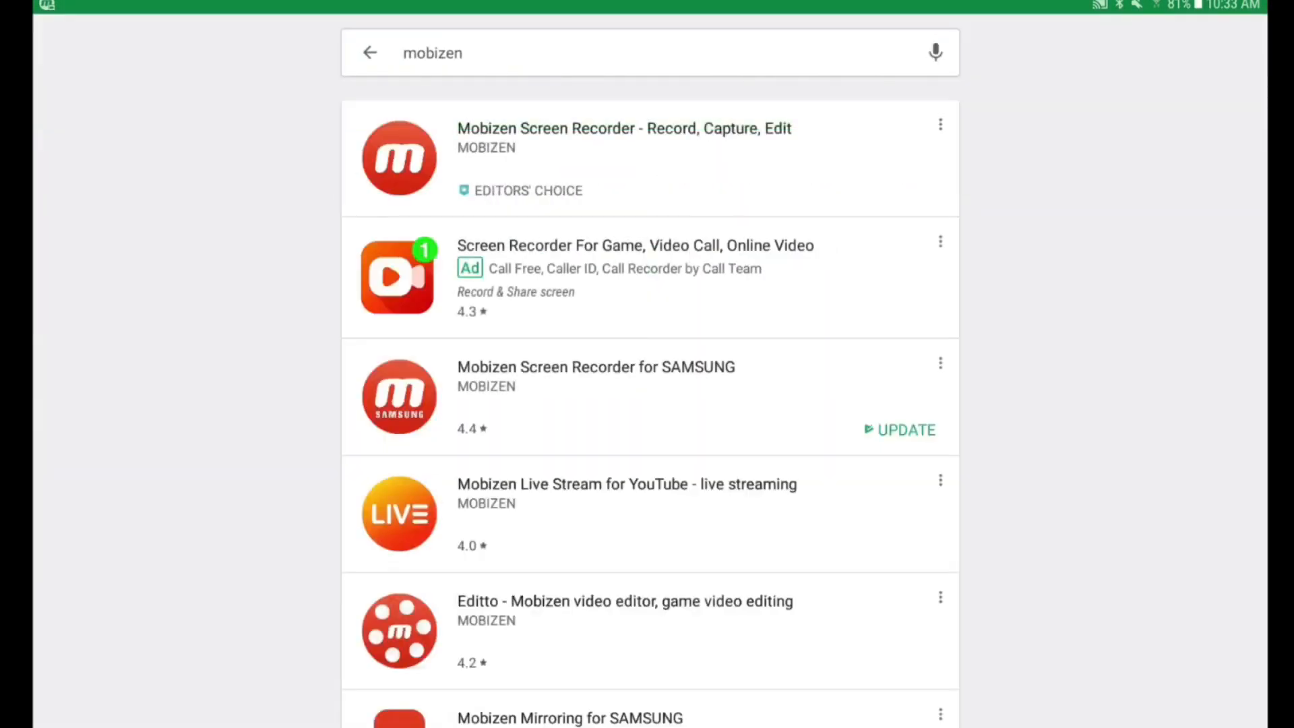
{"action": "scroll", "scroll_direction": "down", "scroll_amount": 3}
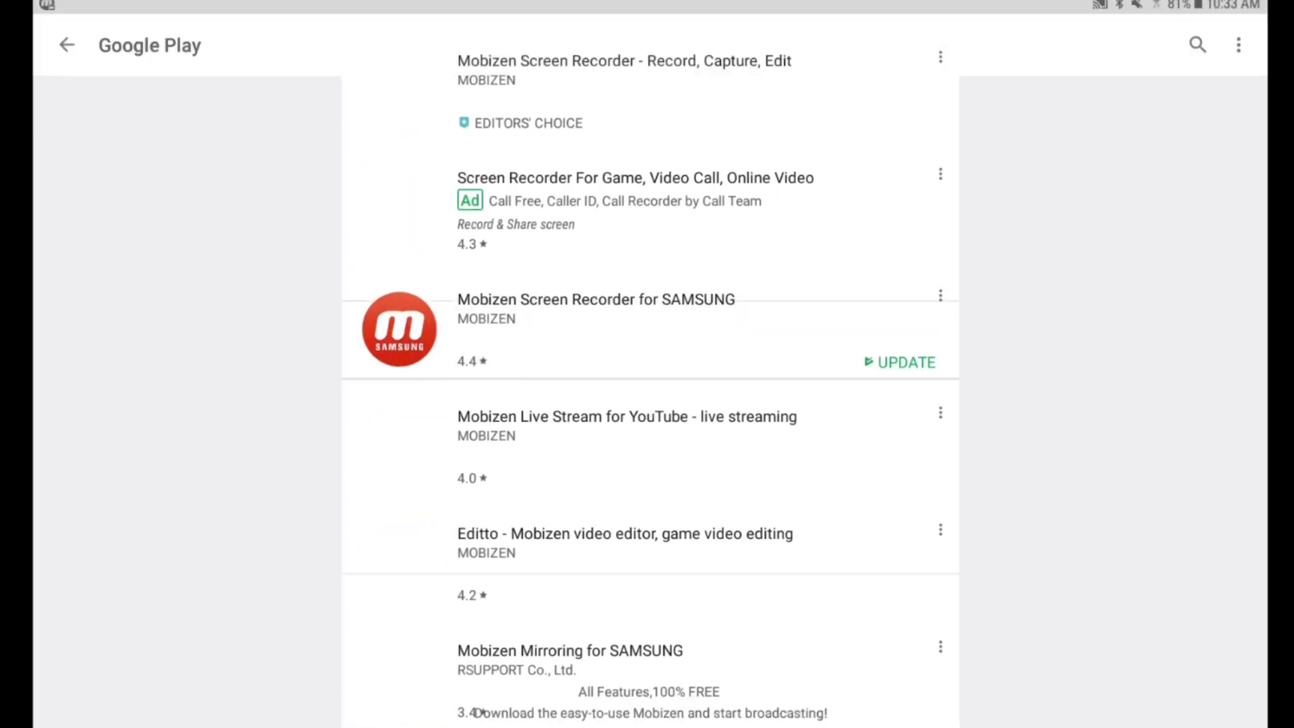
{"action": "left_click", "coordinate": [595, 298]}
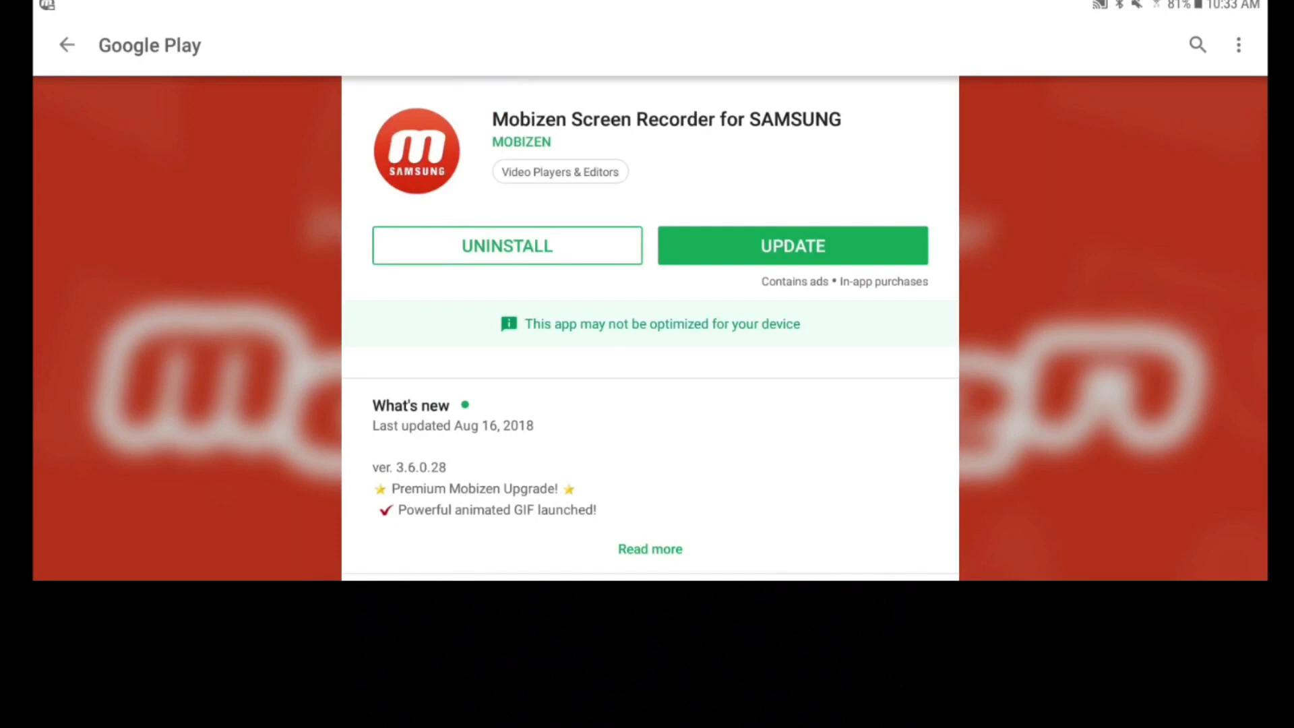
{"action": "scroll", "scroll_direction": "down", "scroll_amount": 3}
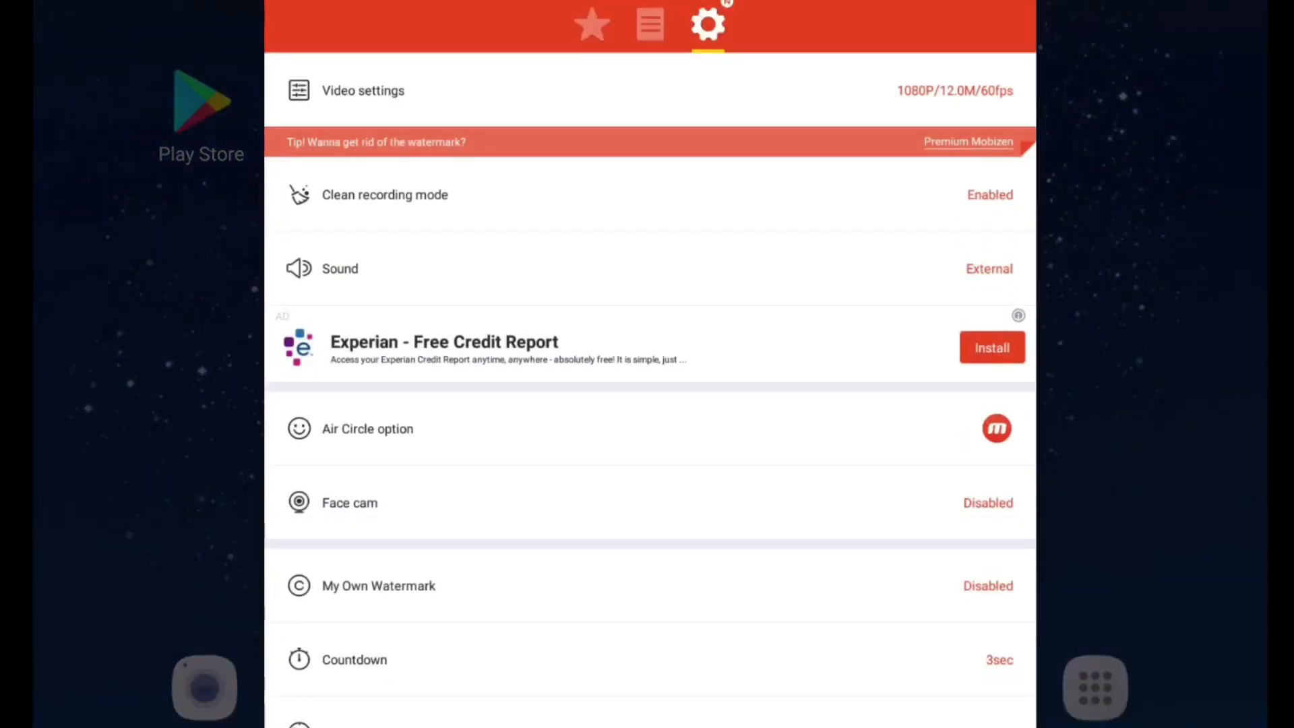
Review Mobizen's video settings (1080P, 60fps), clean recording mode and sound options
{"action": "left_click", "coordinate": [363, 91]}
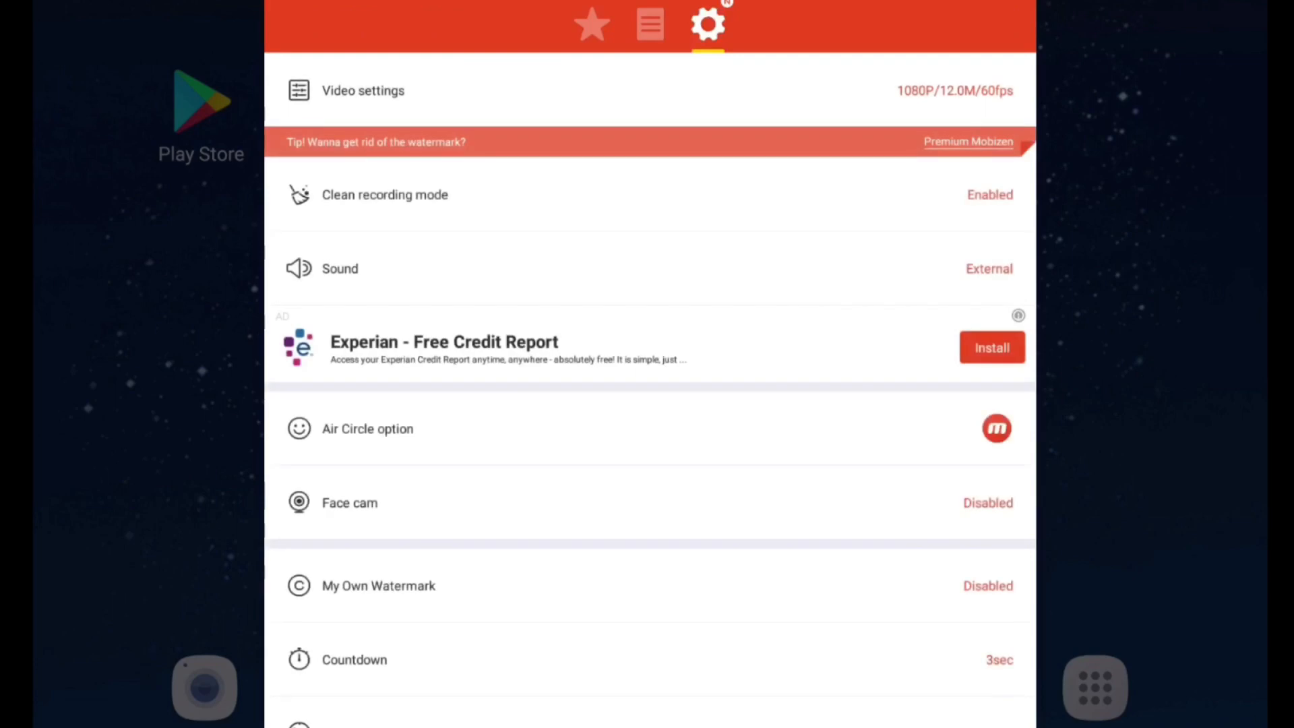
{"action": "scroll", "scroll_direction": "down", "scroll_amount": 3}
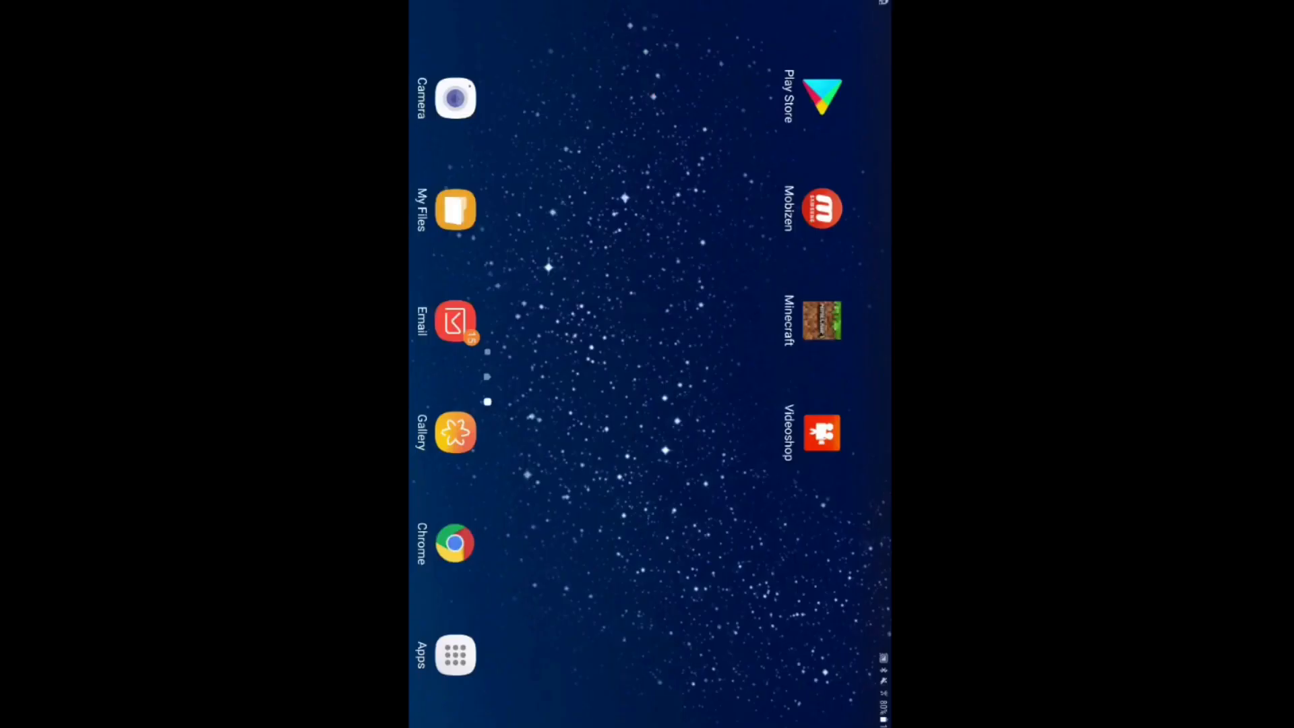
Import the Minecraft screen recording into a new Videoshop project's editor
{"action": "left_click", "coordinate": [822, 434]}
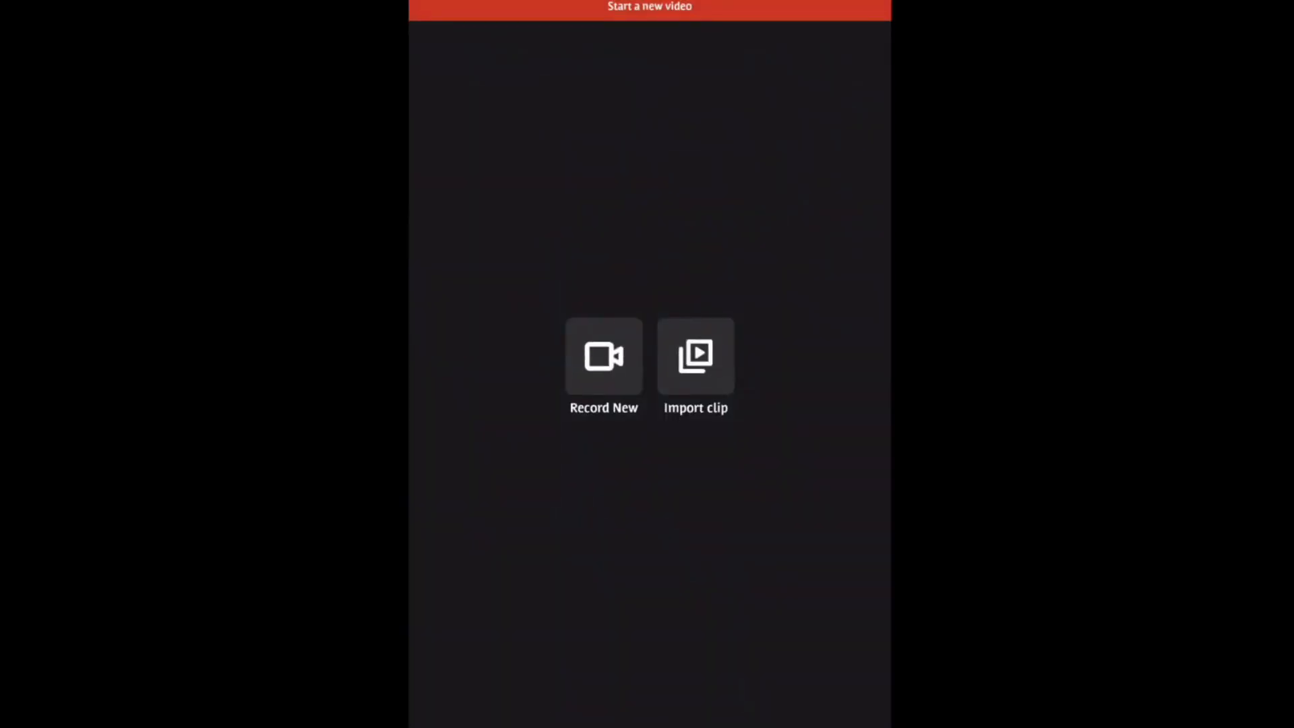
{"action": "left_click", "coordinate": [696, 356]}
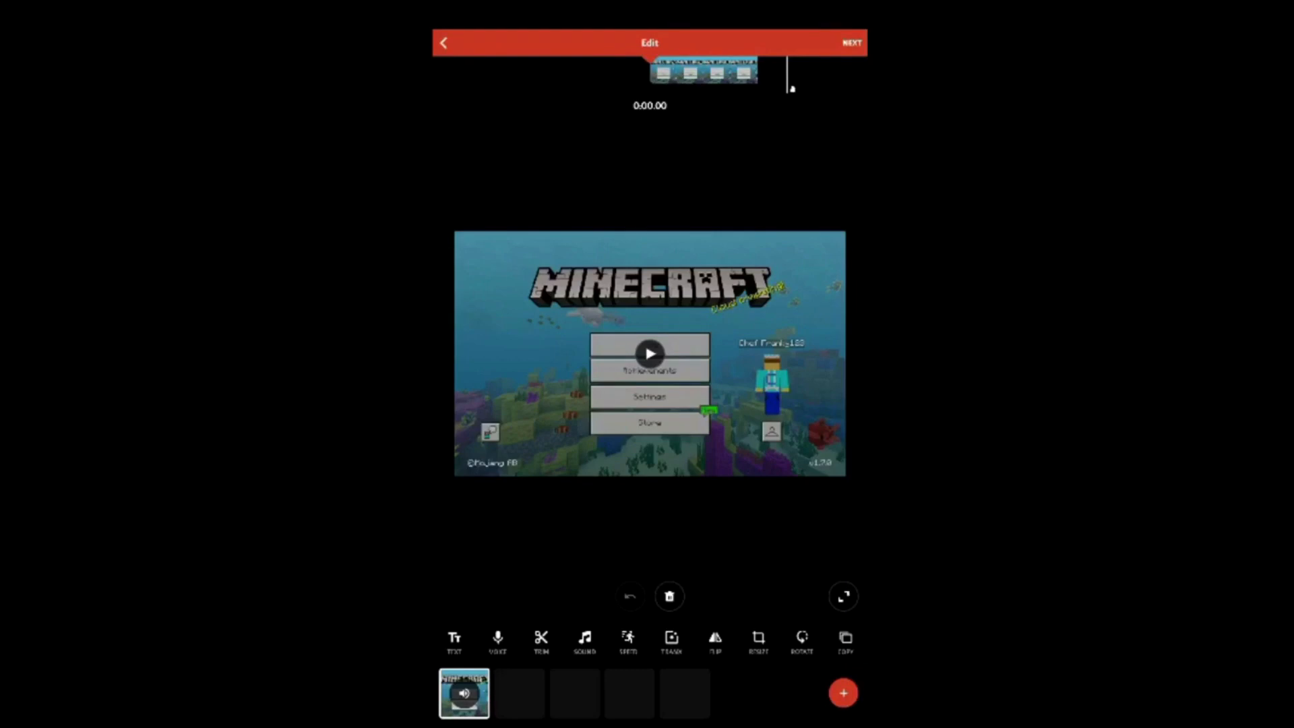
{"action": "left_click", "coordinate": [541, 640]}
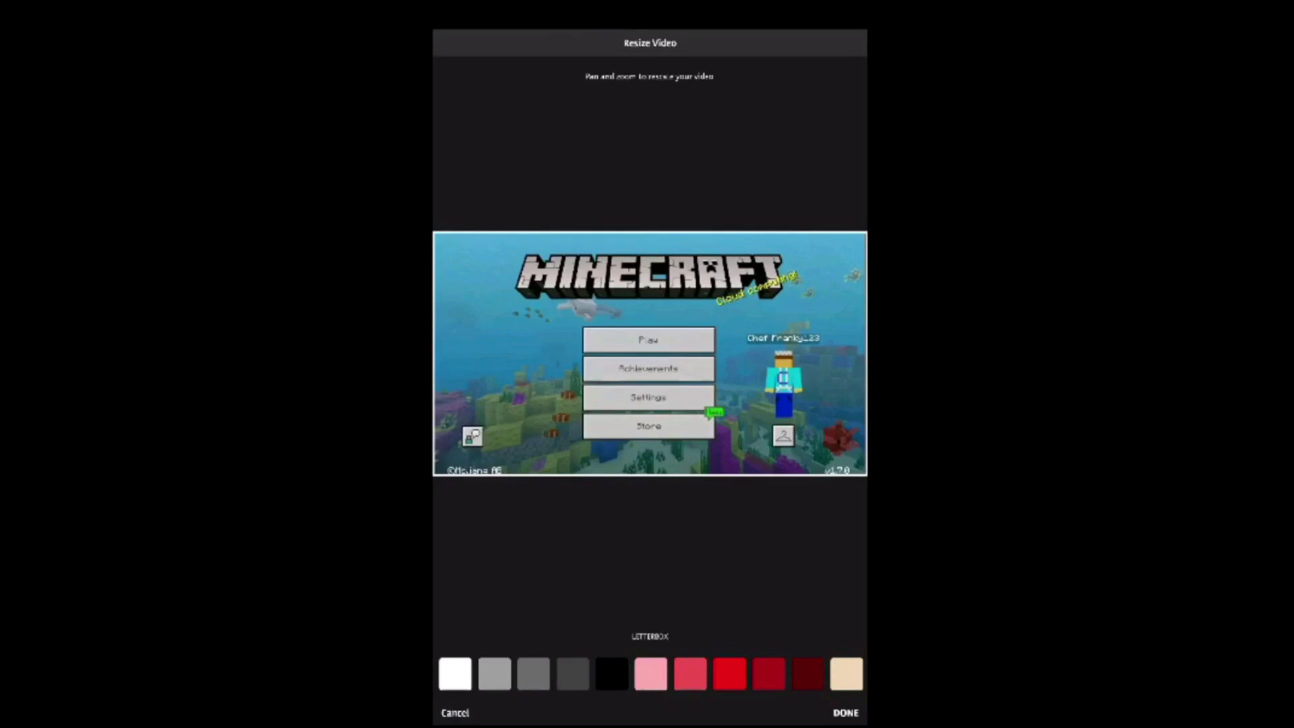
Accept the full-width clip resize and advance to the filters screen
{"action": "left_click", "coordinate": [843, 712]}
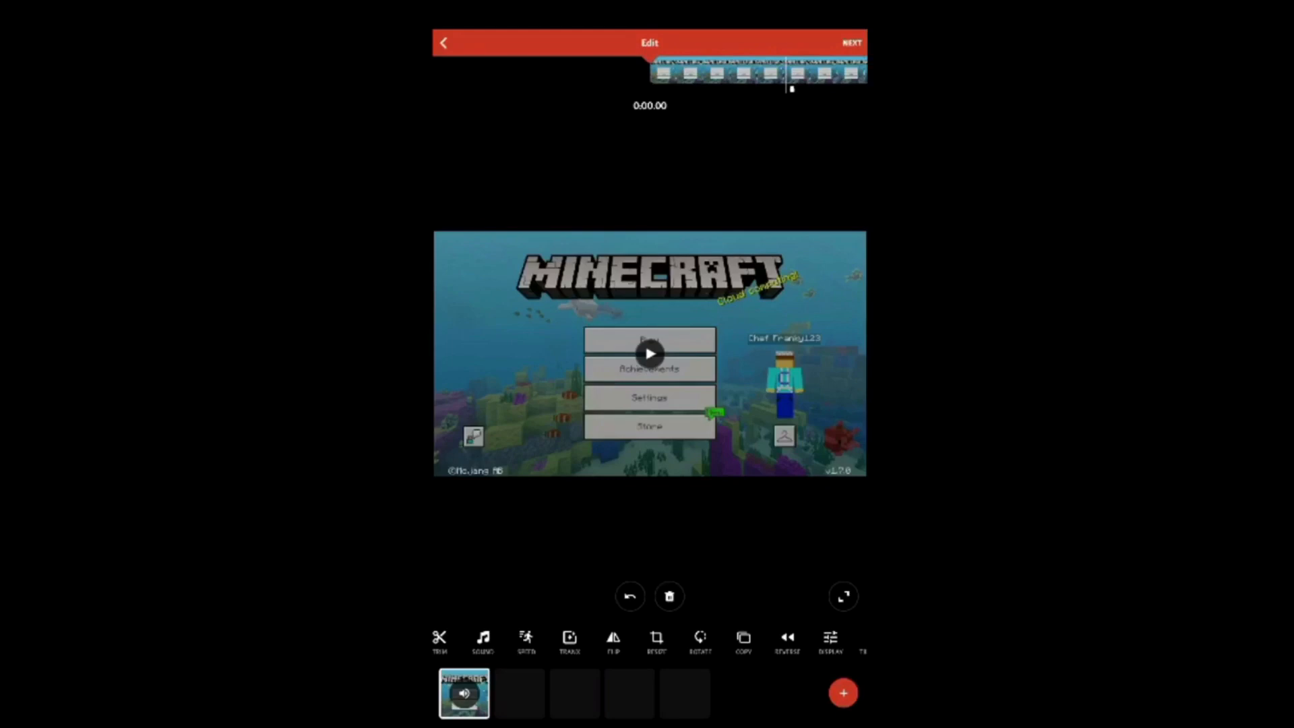
{"action": "left_click_drag", "start_coordinate": [791, 74], "coordinate": [511, 74]}
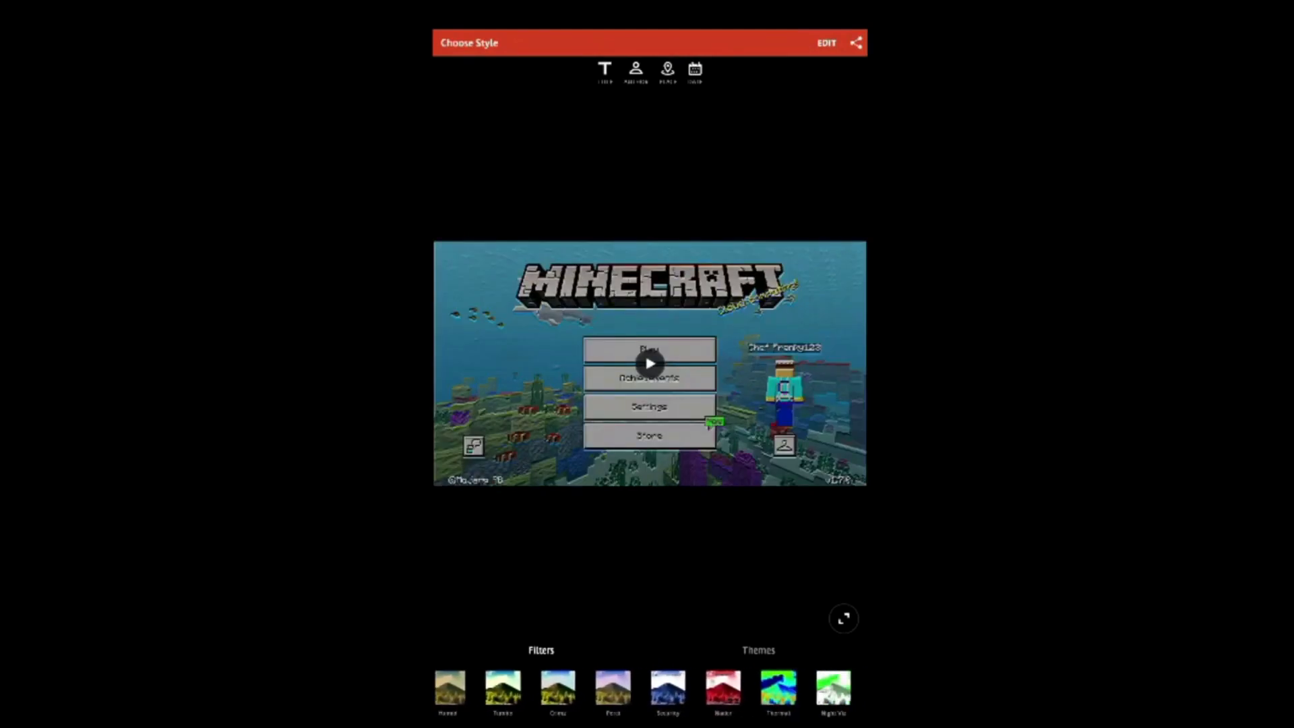
Move past filters and themes and send the edited video to the Gallery
{"action": "left_click", "coordinate": [668, 688]}
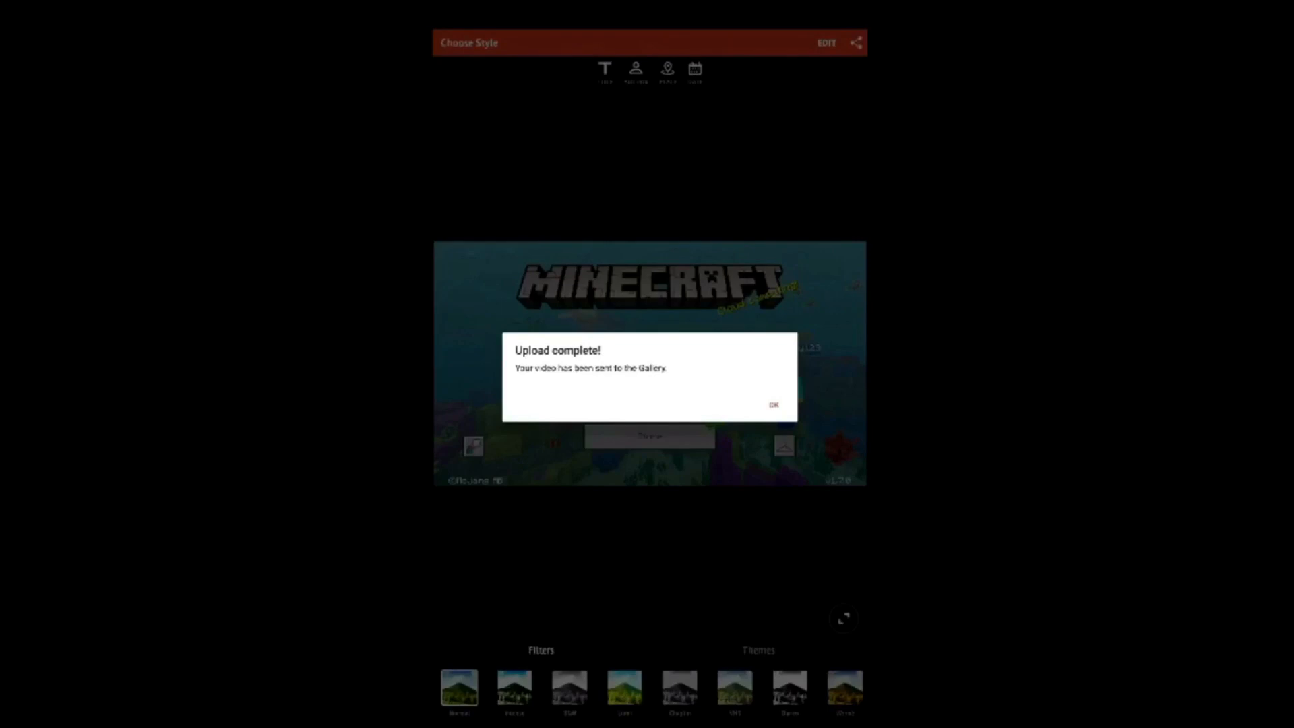
Dismiss the Upload complete message after the Gallery save
{"action": "left_click", "coordinate": [773, 405]}
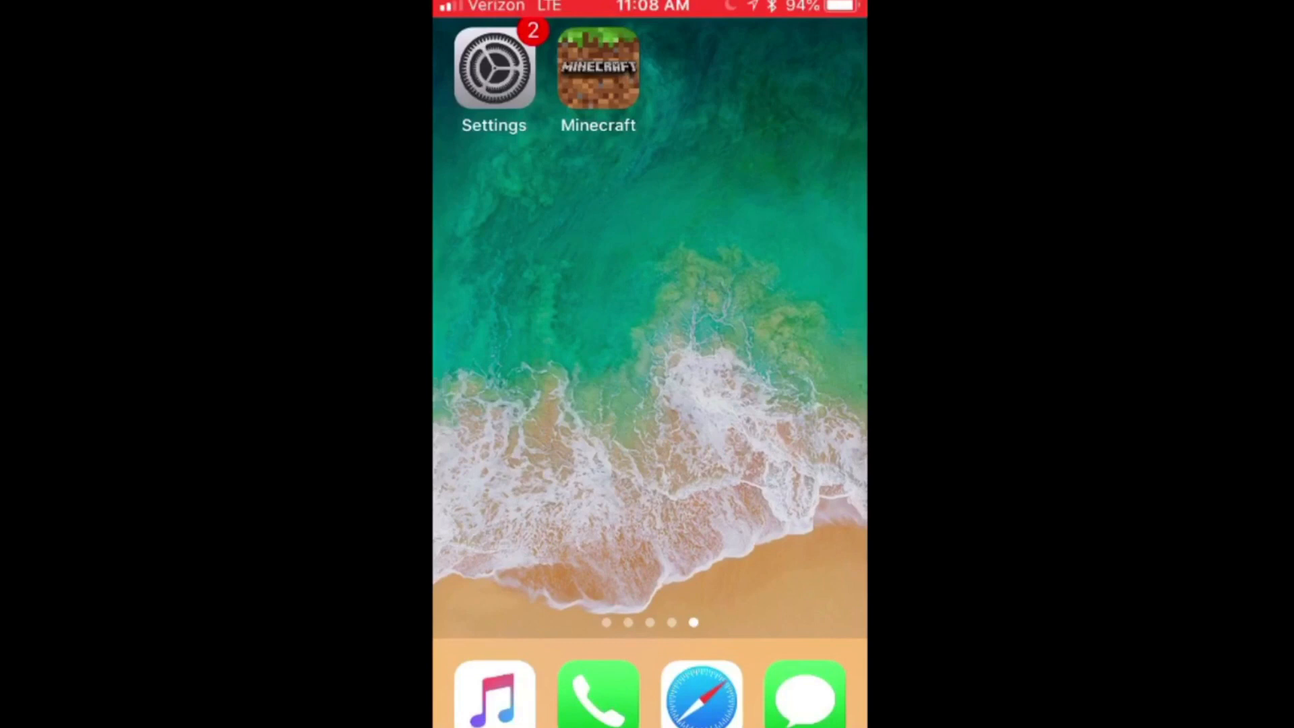
Open Settings' Control Center customisation and confirm Screen Recording is among the included controls
{"action": "left_click", "coordinate": [493, 66]}
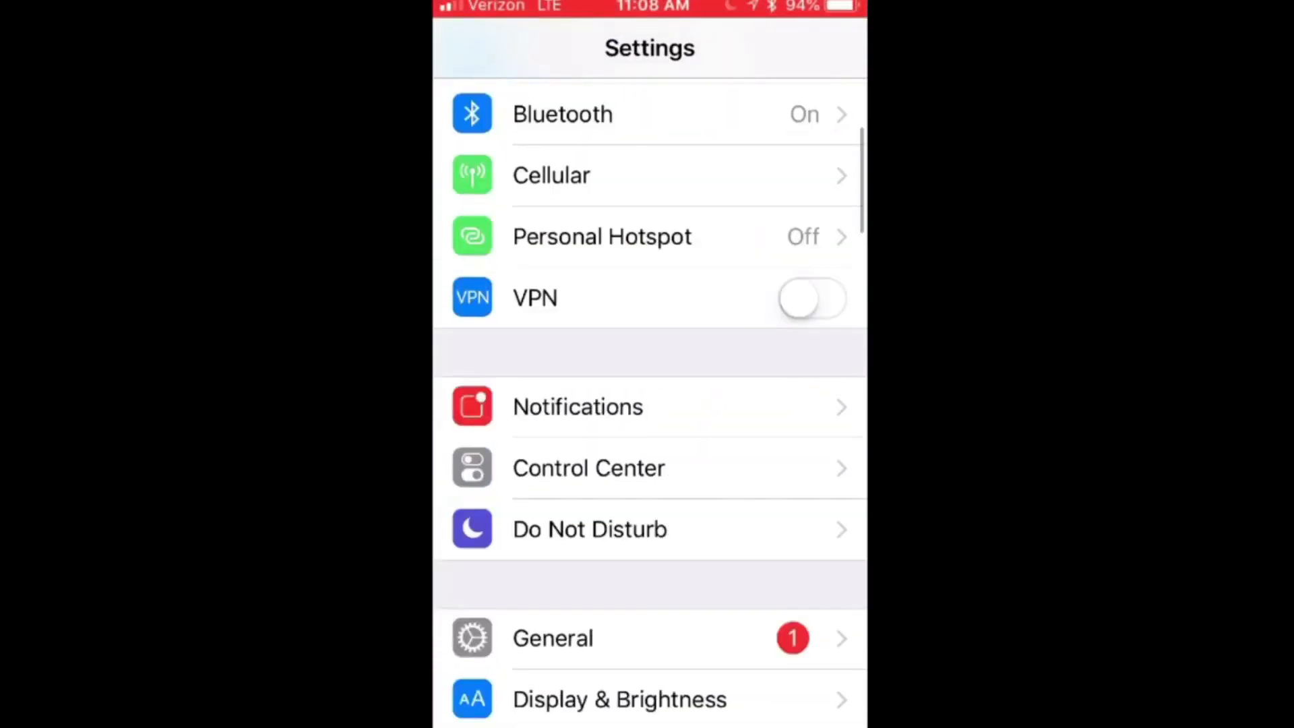
{"action": "left_click", "coordinate": [589, 467]}
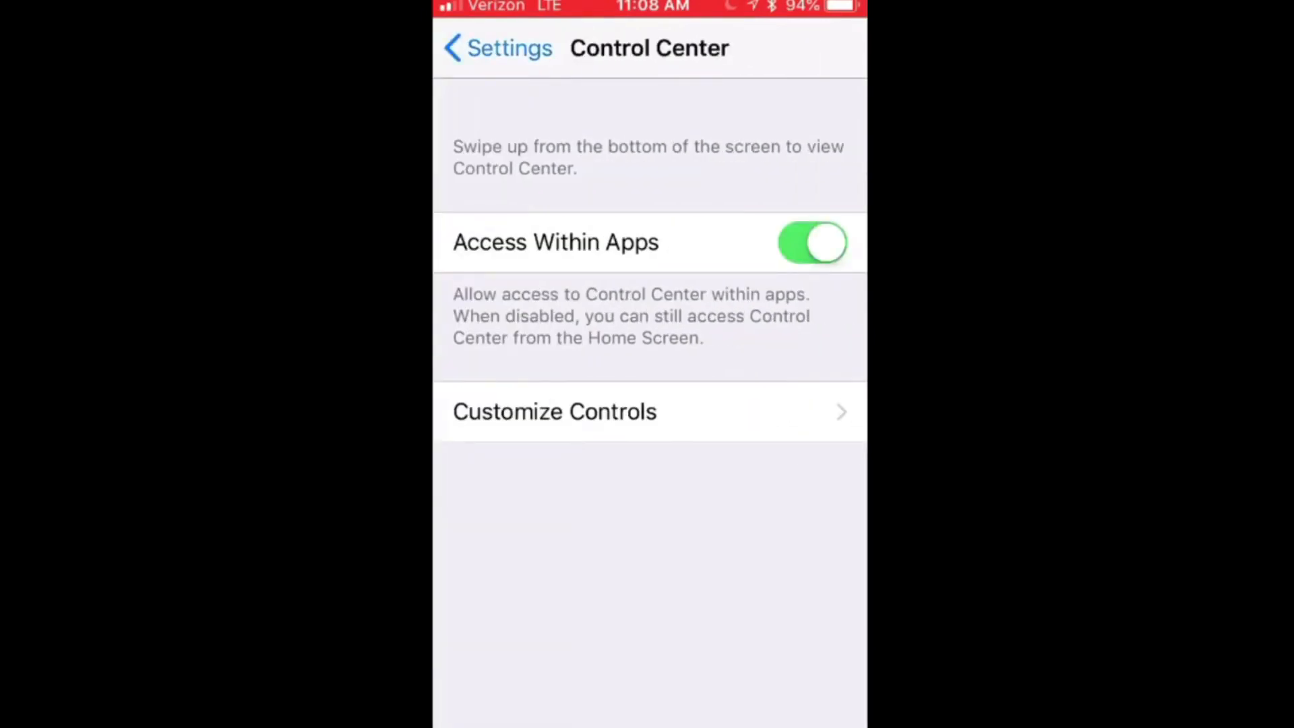
{"action": "left_click", "coordinate": [554, 411]}
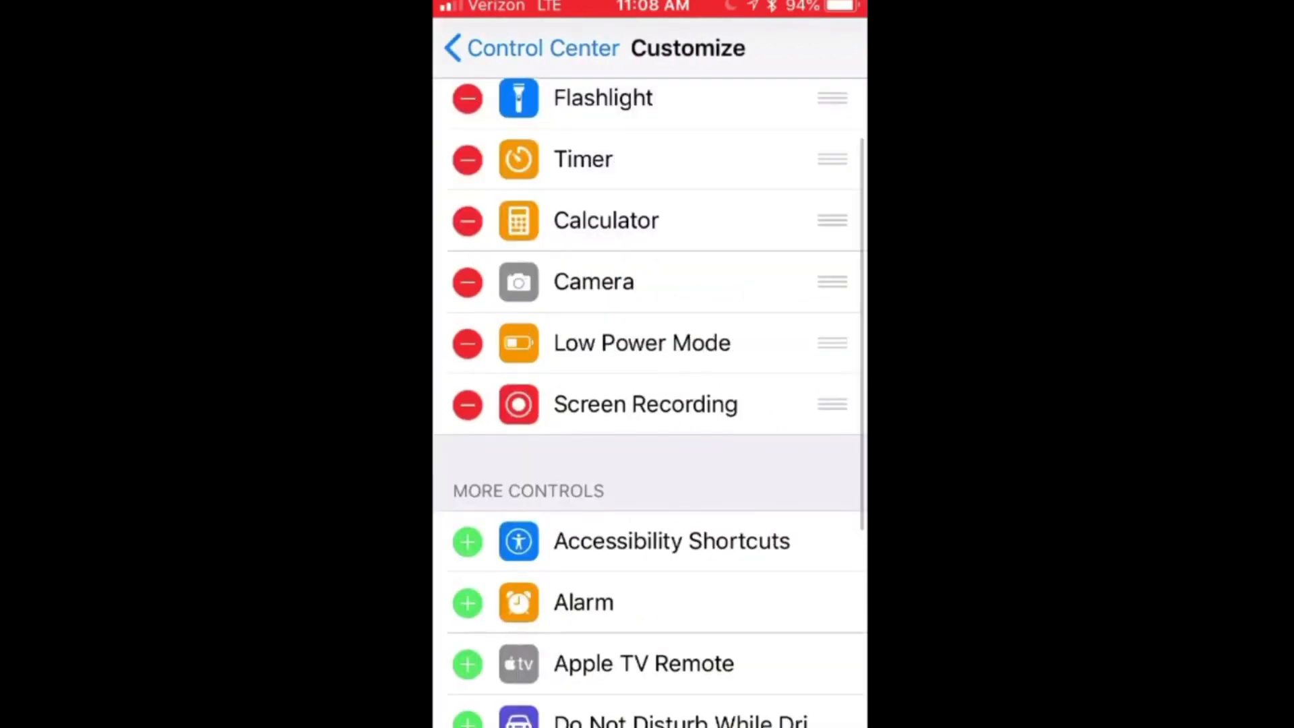
{"action": "scroll", "scroll_direction": "down", "scroll_amount": 3}
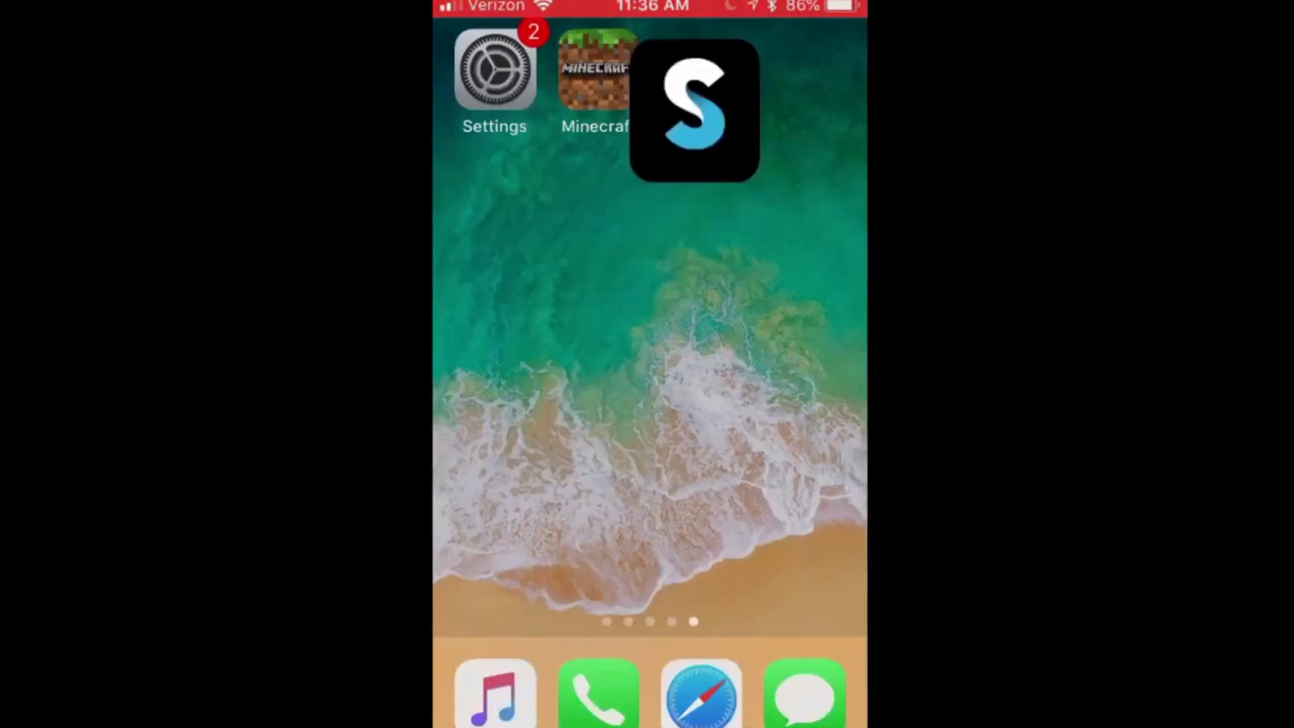
Create Splice Project 3 with the Minecraft recording and open the clip in Edit Video
{"action": "left_click", "coordinate": [693, 108]}
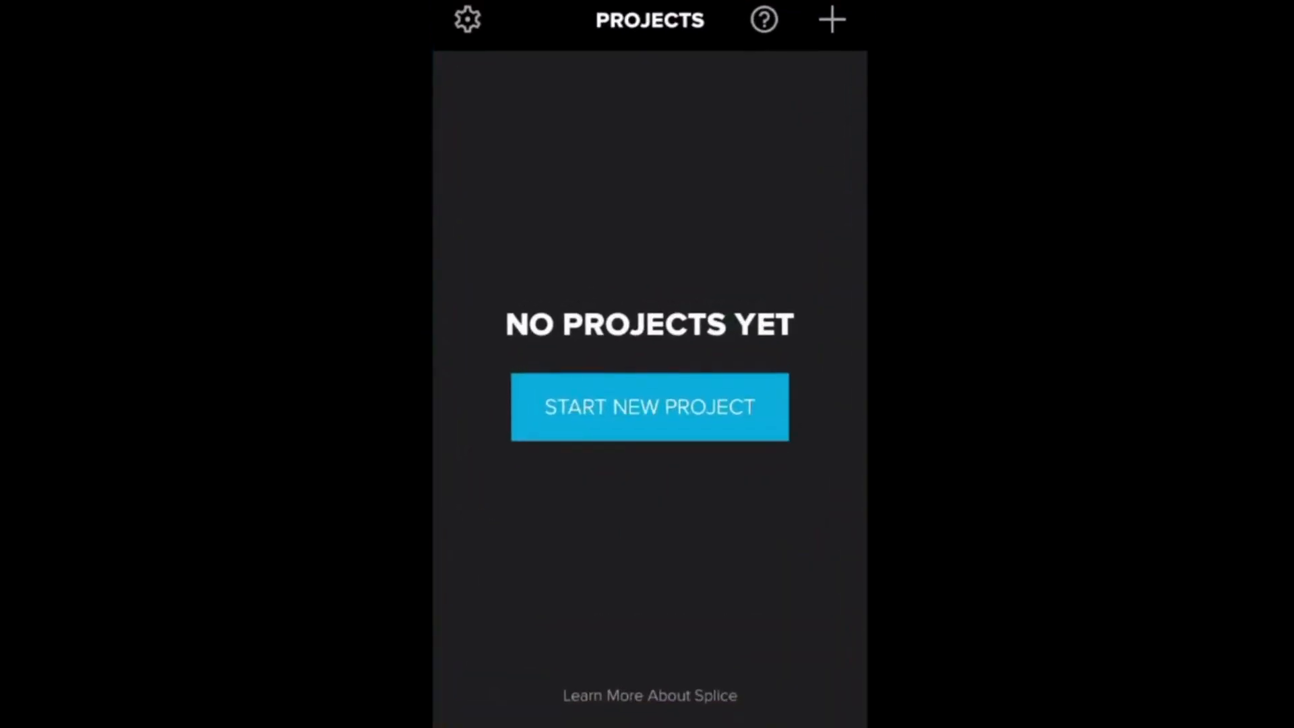
{"action": "left_click", "coordinate": [650, 406]}
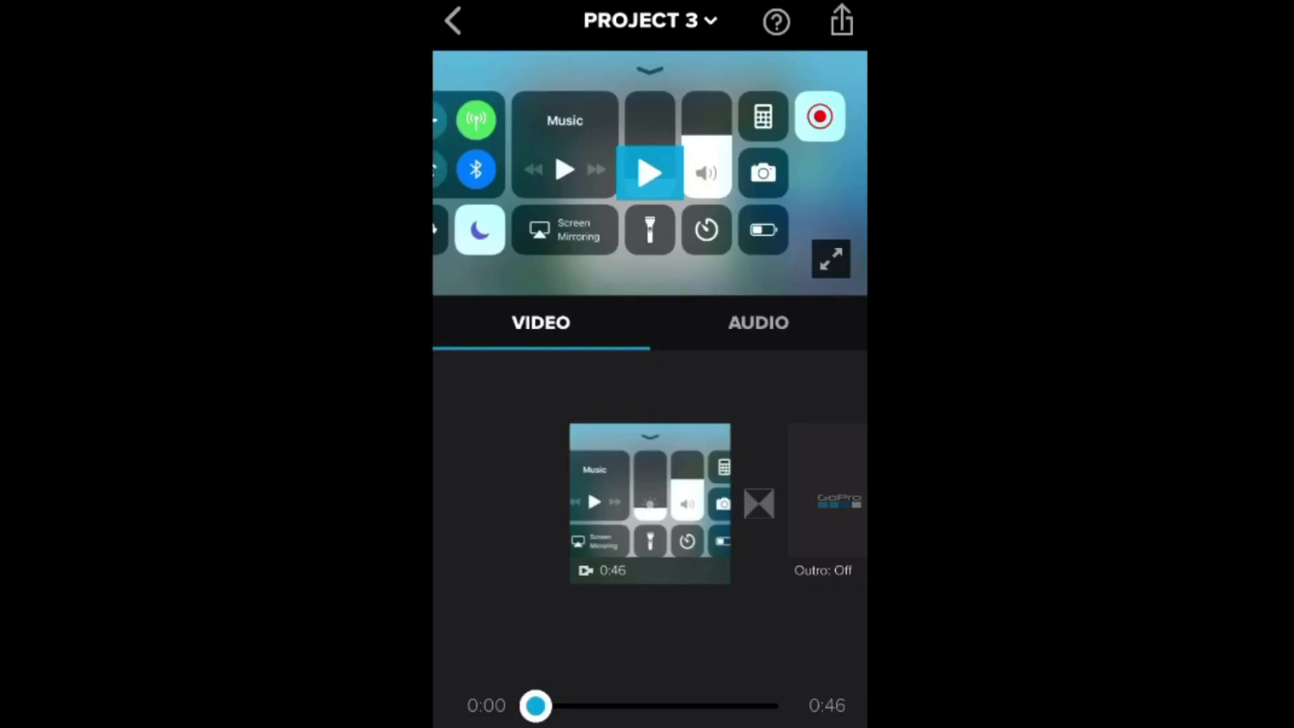
{"action": "left_click", "coordinate": [649, 503]}
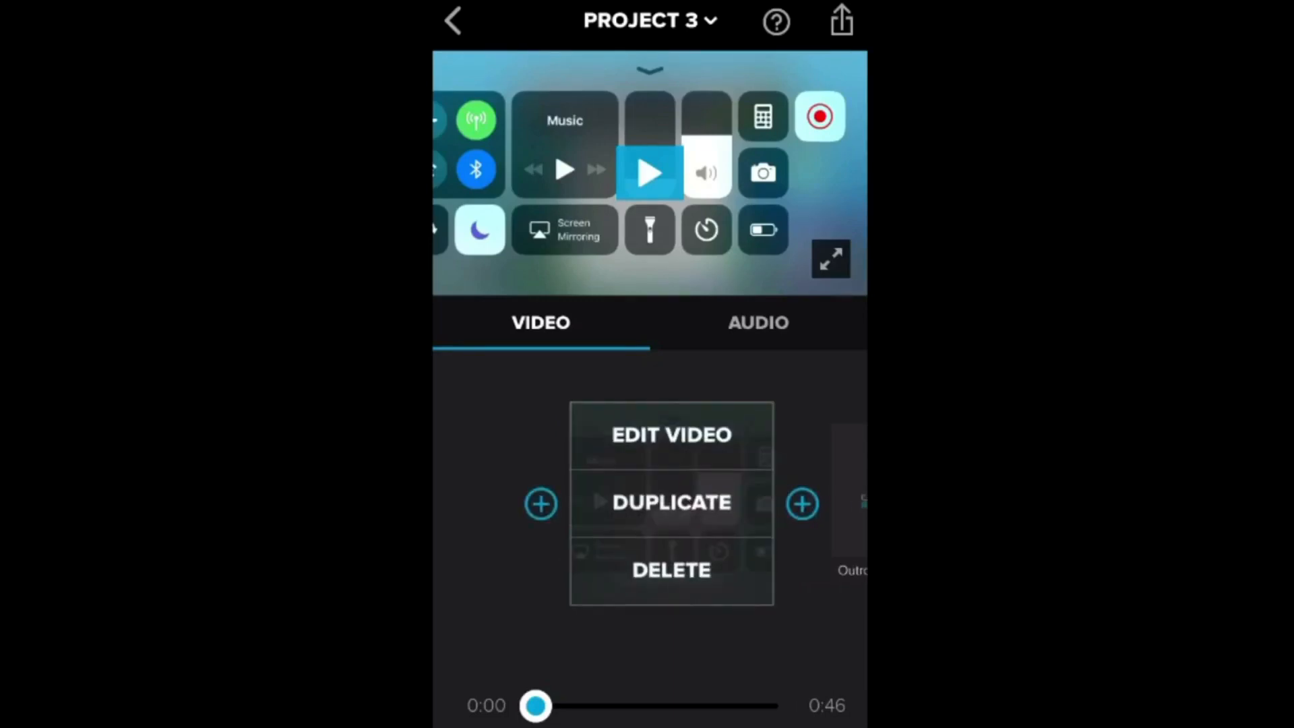
{"action": "left_click", "coordinate": [670, 434]}
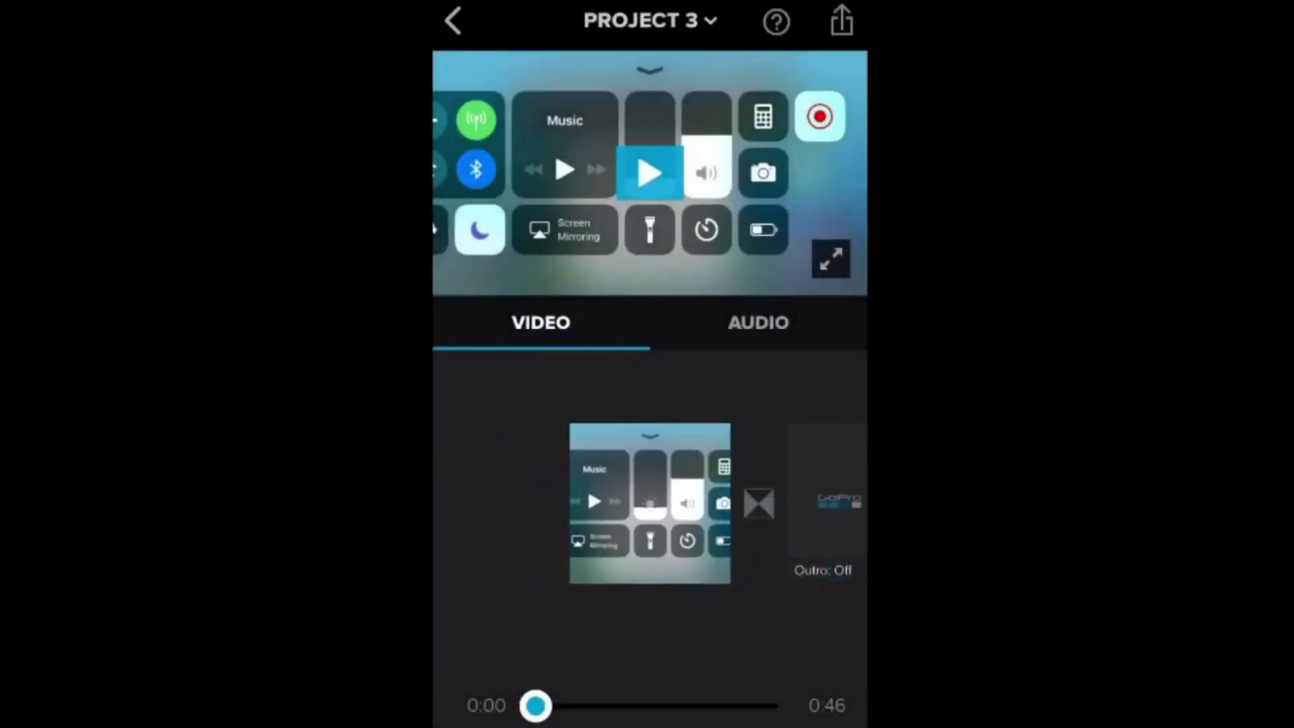
{"action": "left_click", "coordinate": [650, 503]}
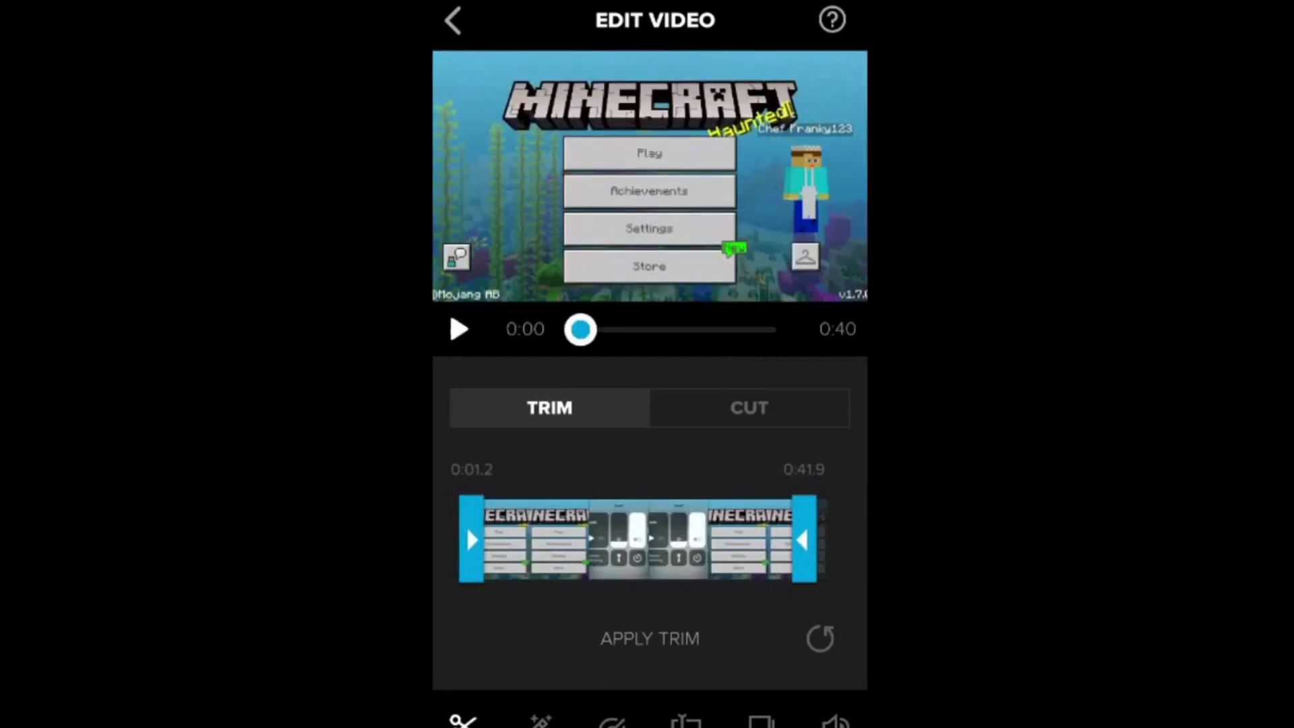
View the clip's Ken Burns framing options, then return to the 40-second clip in Project 3
{"action": "left_click", "coordinate": [685, 718]}
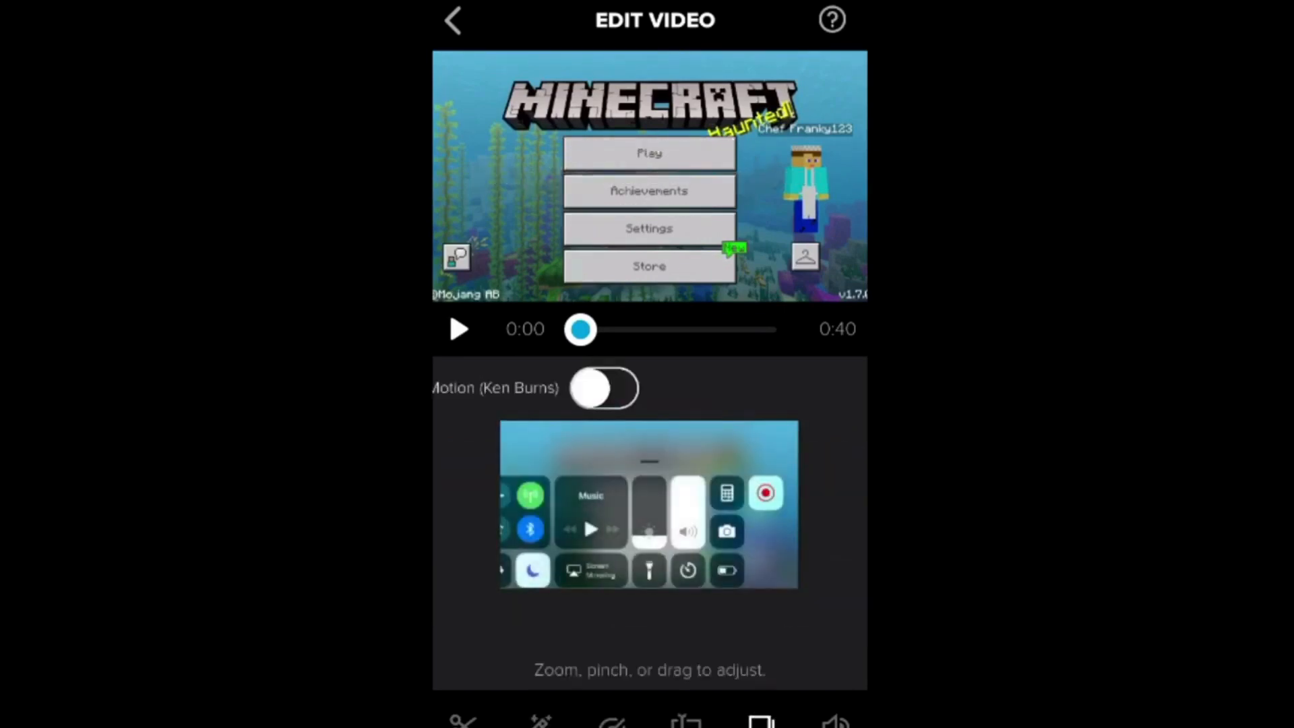
{"action": "left_click", "coordinate": [835, 718]}
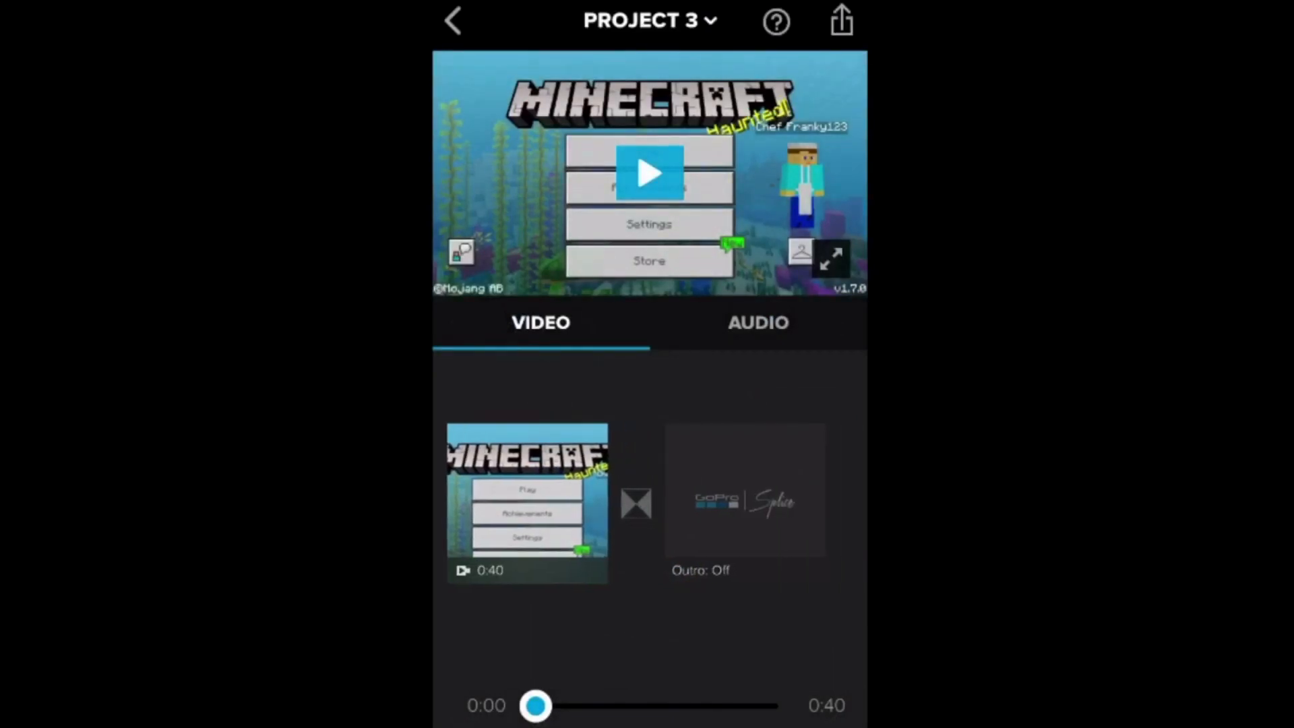
Save the 40-second Minecraft project video to the phone through Splice's sharing options
{"action": "left_click", "coordinate": [744, 492]}
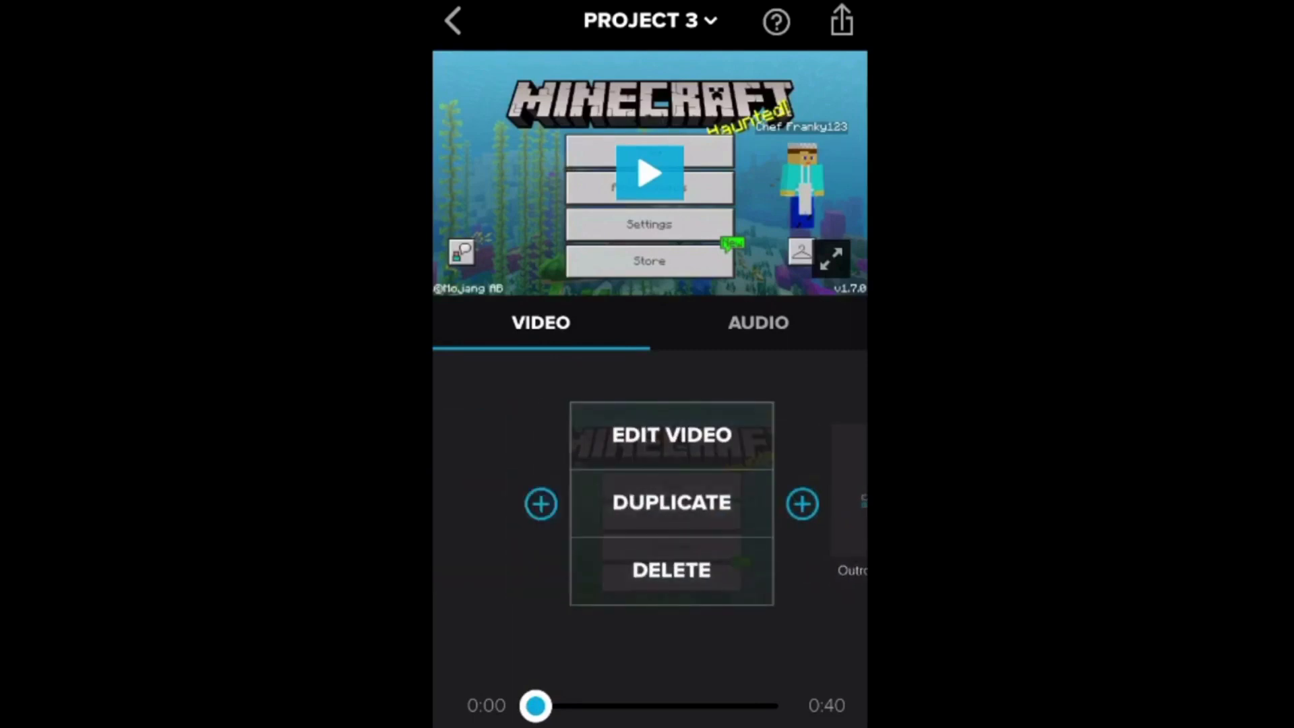
{"action": "left_click", "coordinate": [840, 20]}
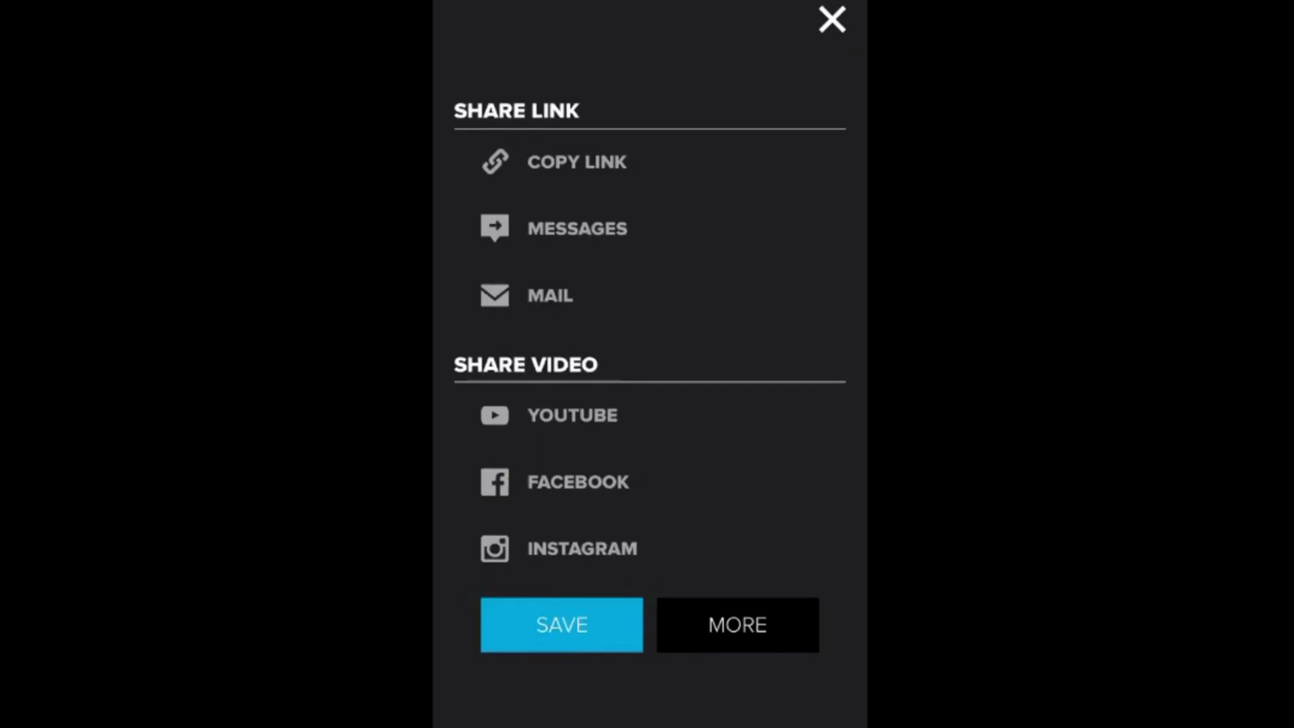
{"action": "left_click", "coordinate": [561, 625]}
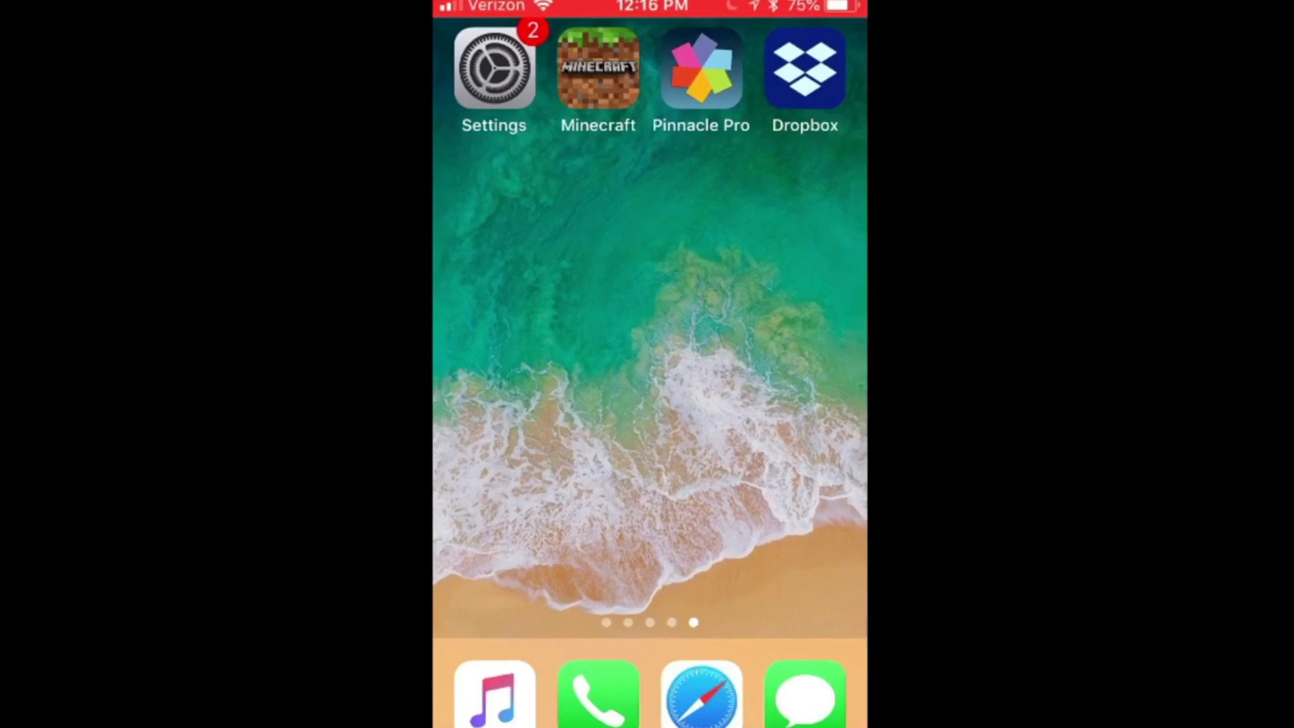
Launch Pinnacle Pro and play the 38-second Minecraft storyboard clip full screen
{"action": "left_click", "coordinate": [701, 67]}
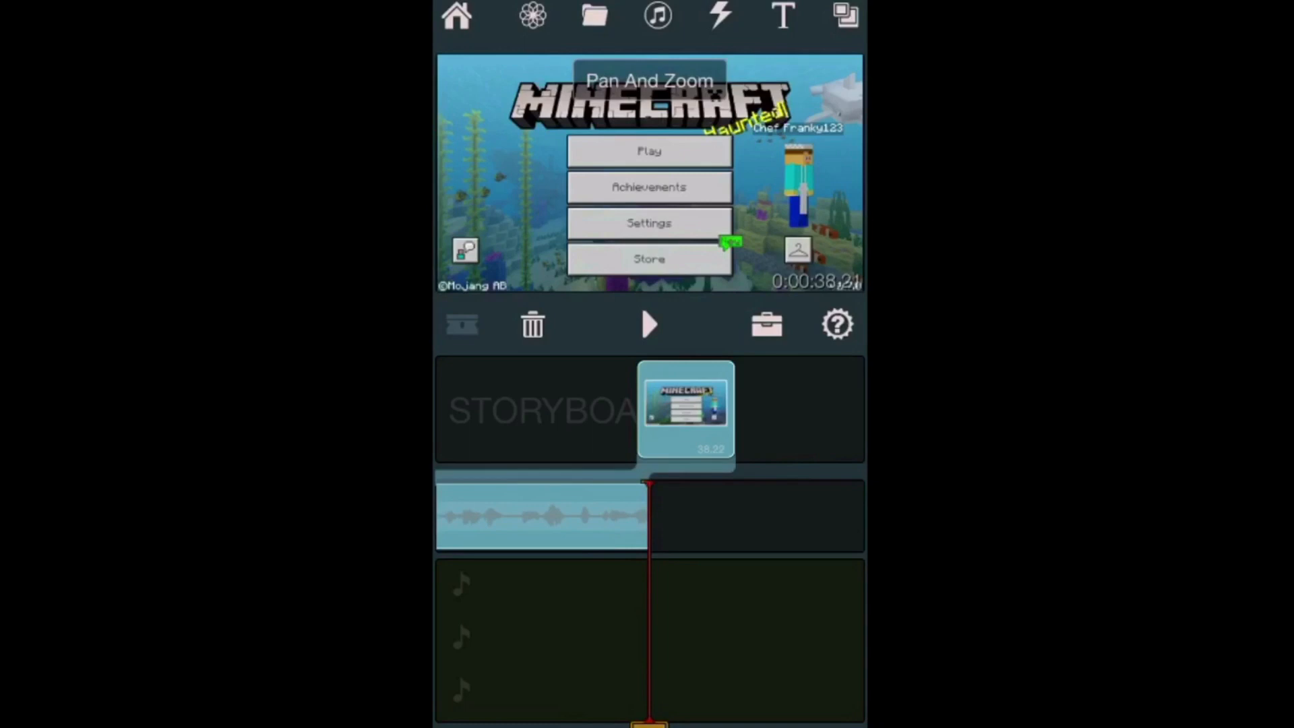
{"action": "left_click", "coordinate": [648, 324]}
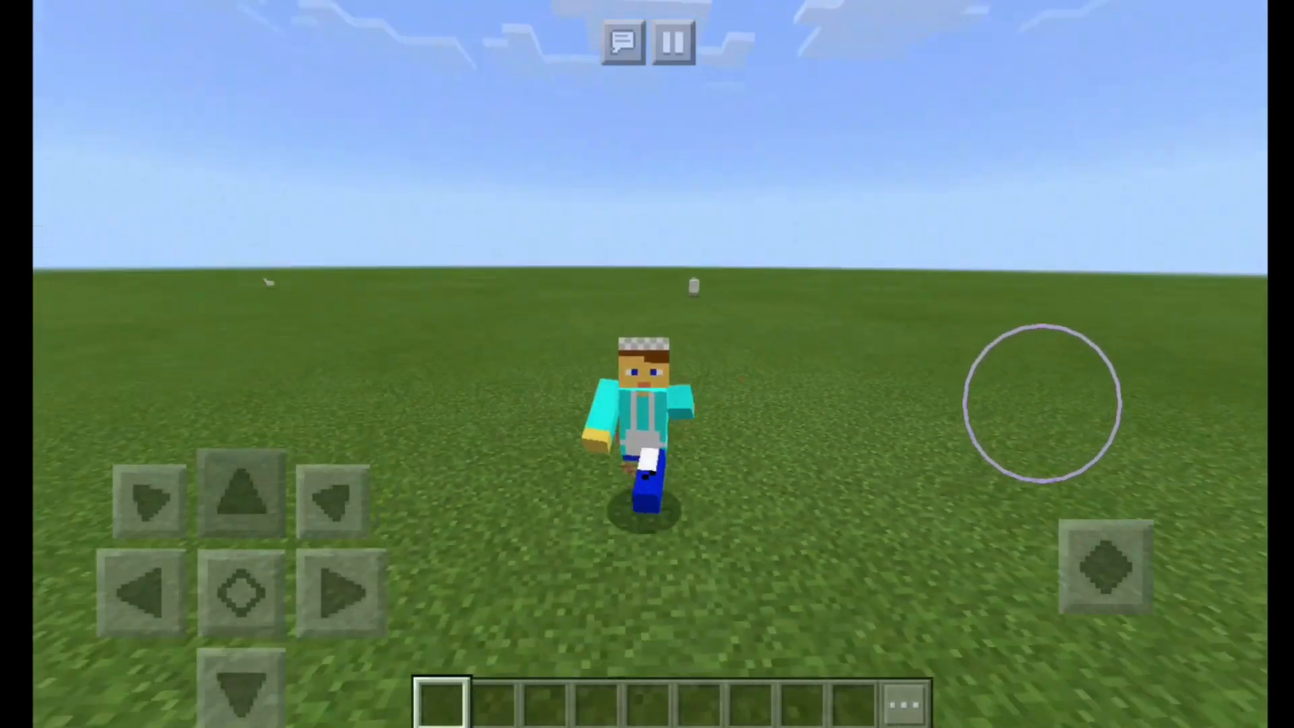